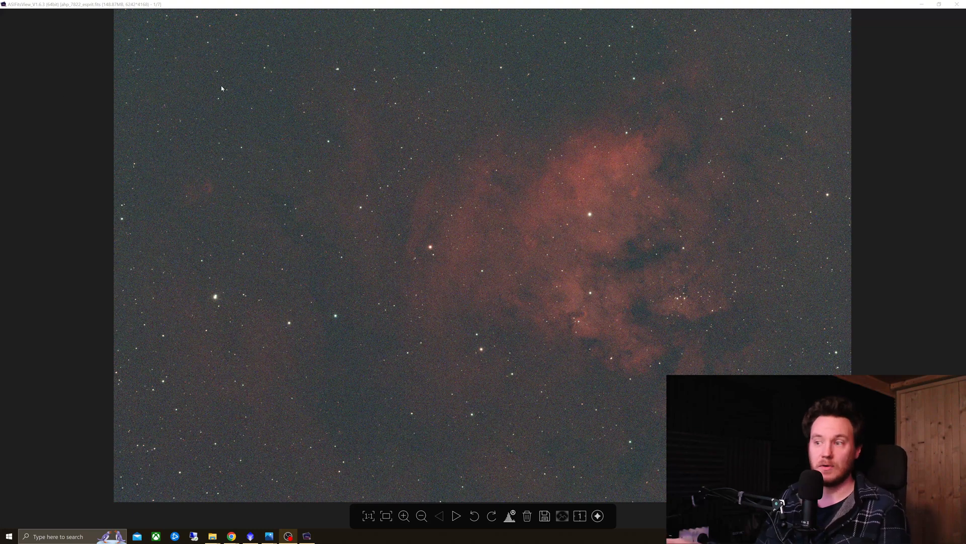
mouse_move(401, 176)
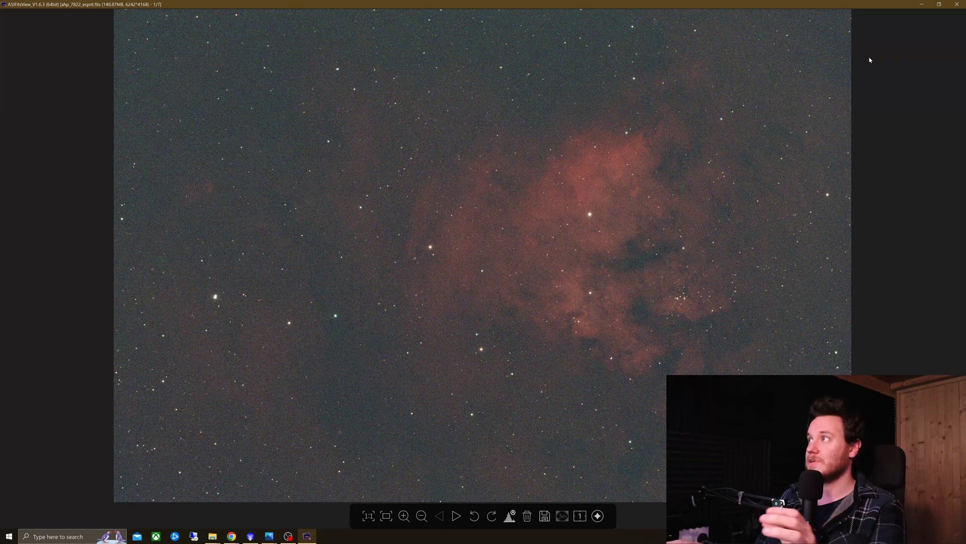
- Alternate between lenhance_7822_esprit.fits and ahp_7822_esprit.fits in the Fits List, ending on the L-Enhanced 7822 frame
click(826, 64)
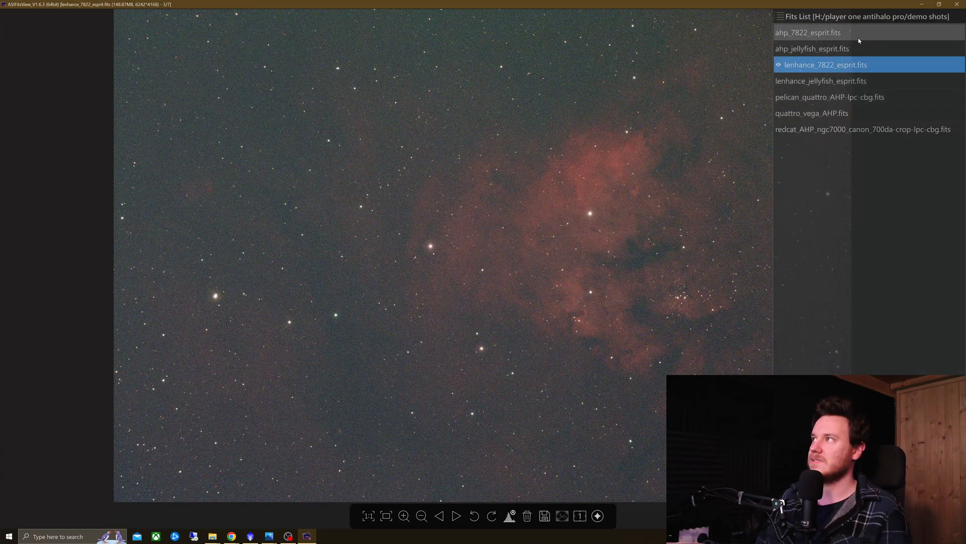
click(807, 32)
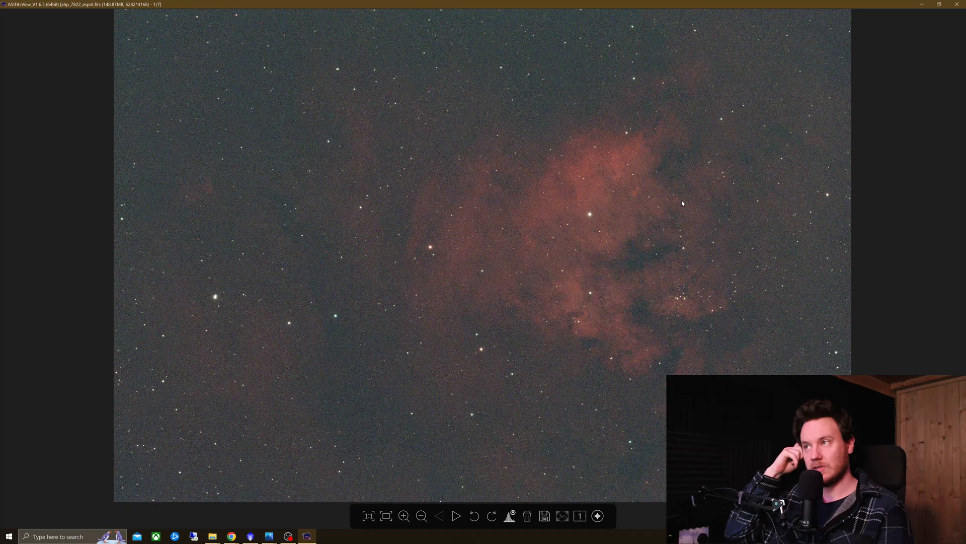
mouse_move(662, 225)
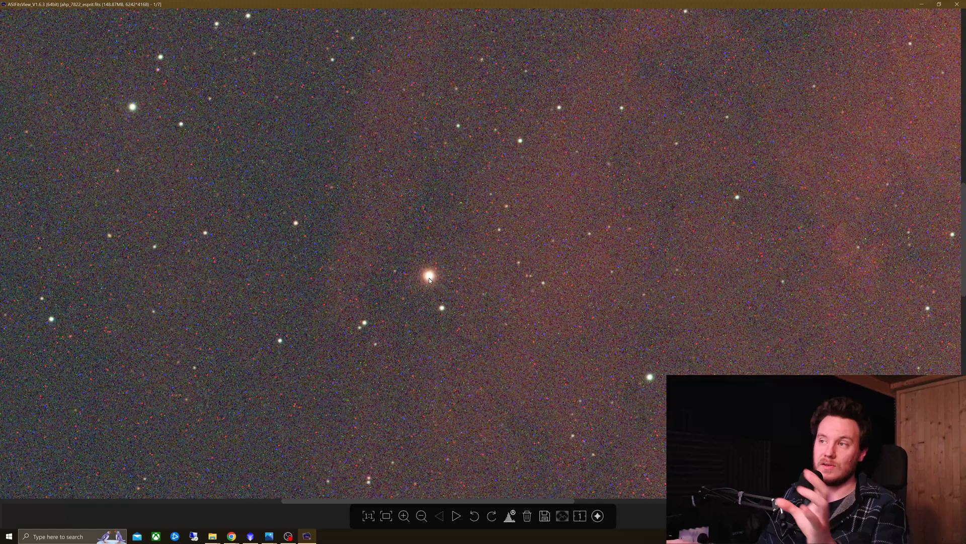
mouse_move(722, 241)
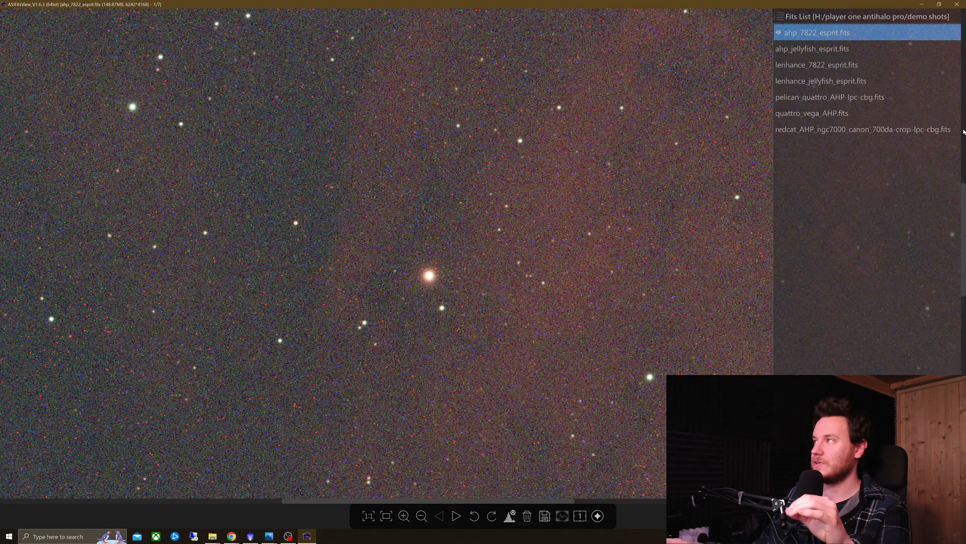
mouse_move(818, 64)
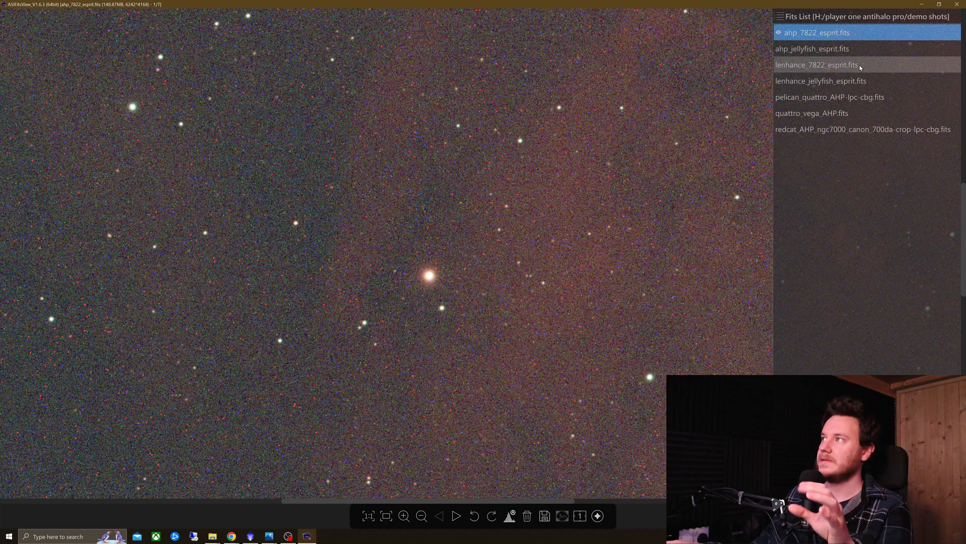
click(818, 64)
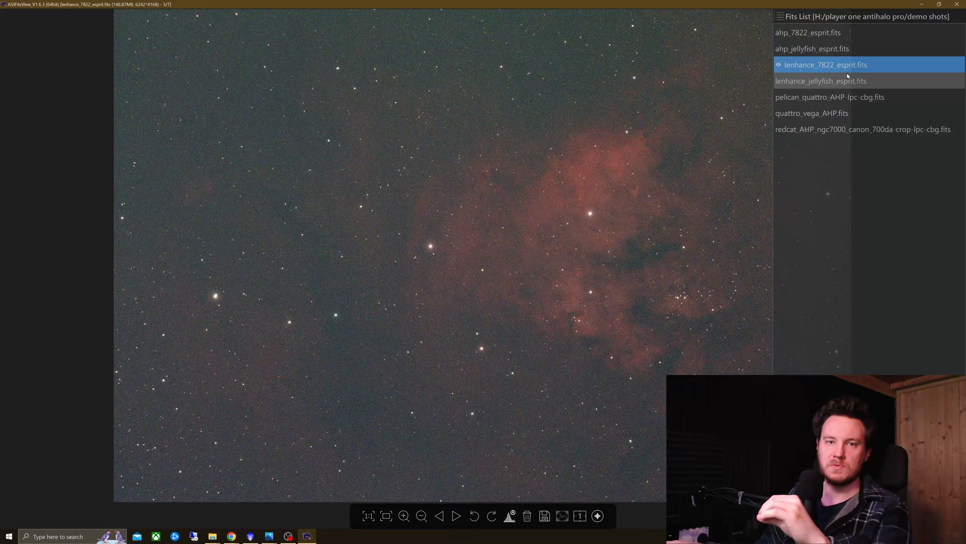
- Compare ahp_jellyfish_esprit.fits against lenhance_jellyfish_esprit.fits, ending back on the Anti-Halo Pro jellyfish frame
click(822, 48)
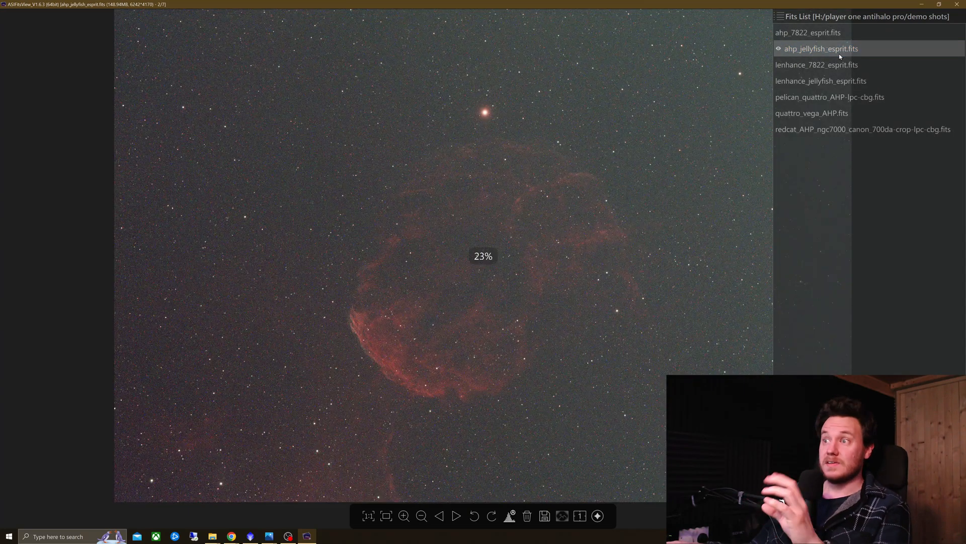
click(821, 49)
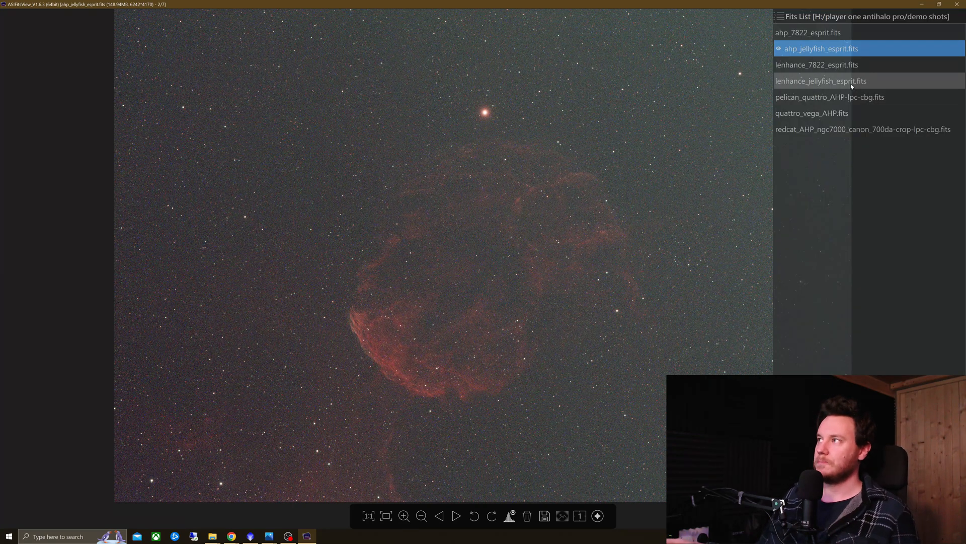
click(821, 80)
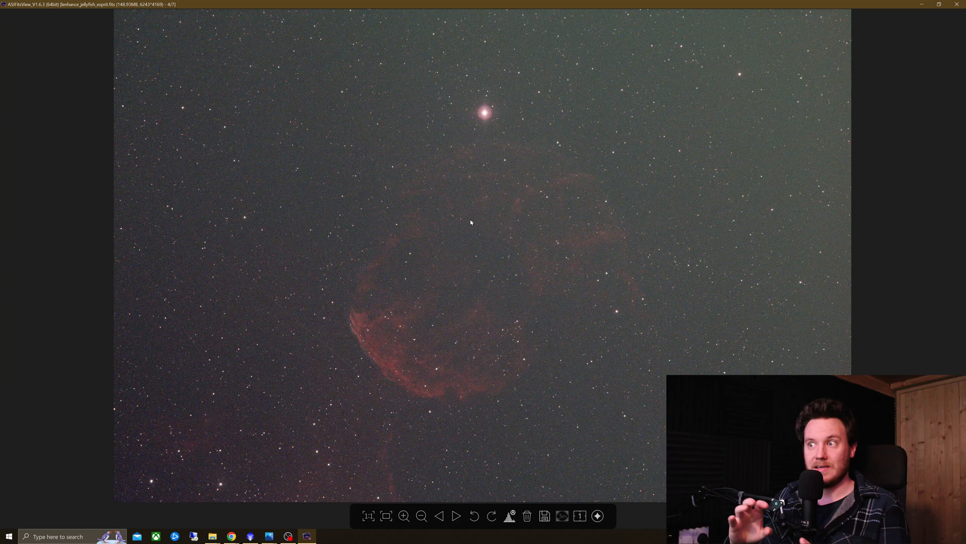
mouse_move(731, 125)
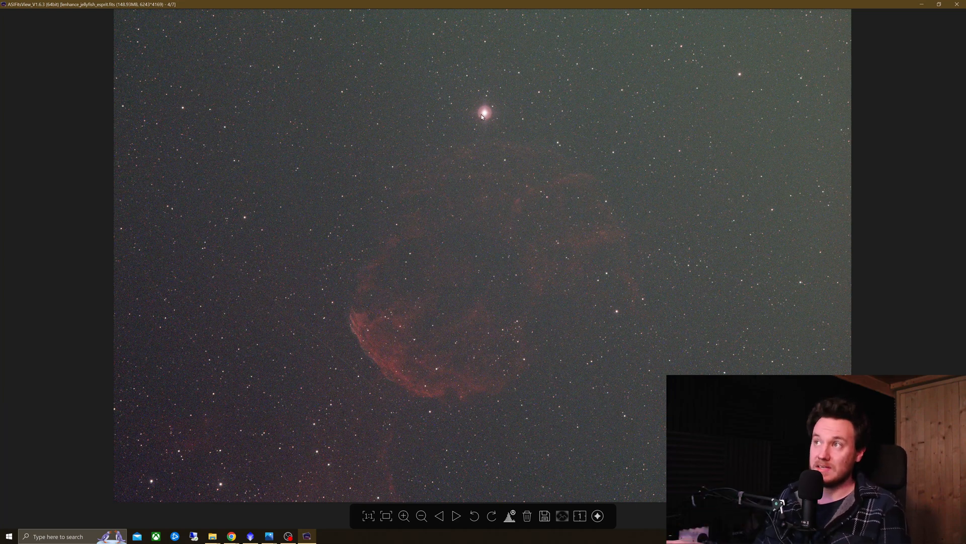
click(403, 516)
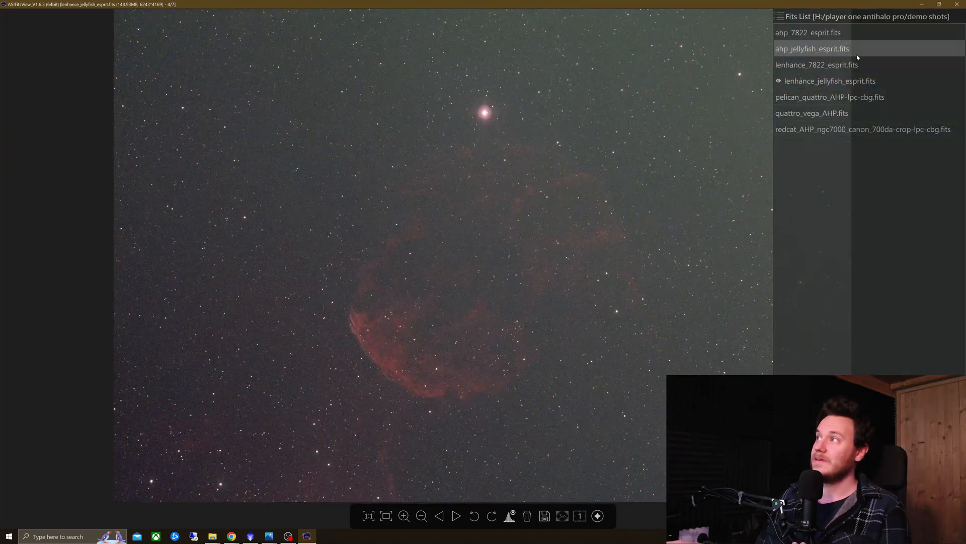
click(812, 49)
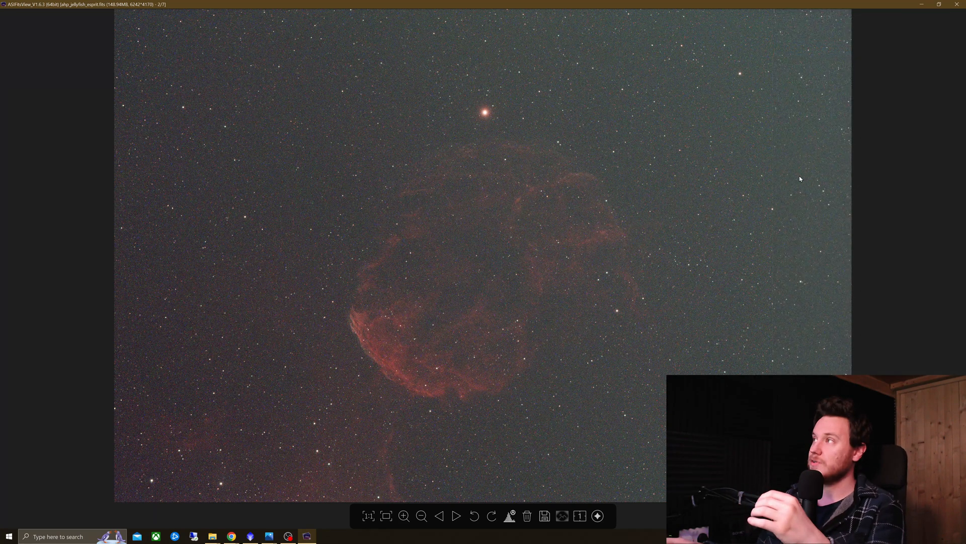
- Toggle repeatedly between the L-Enhanced and Anti-Halo Pro jellyfish frames, finishing on ahp_jellyfish_esprit.fits
click(829, 81)
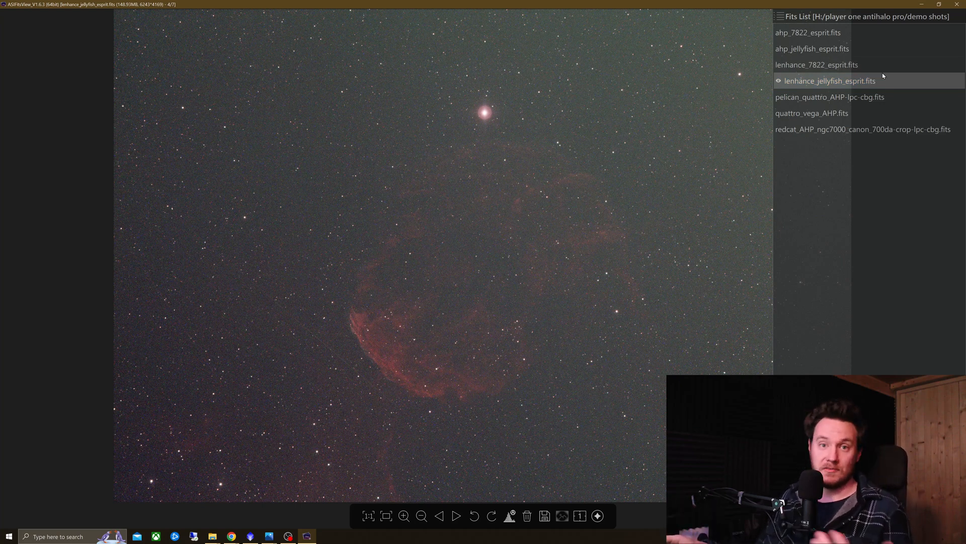
click(812, 49)
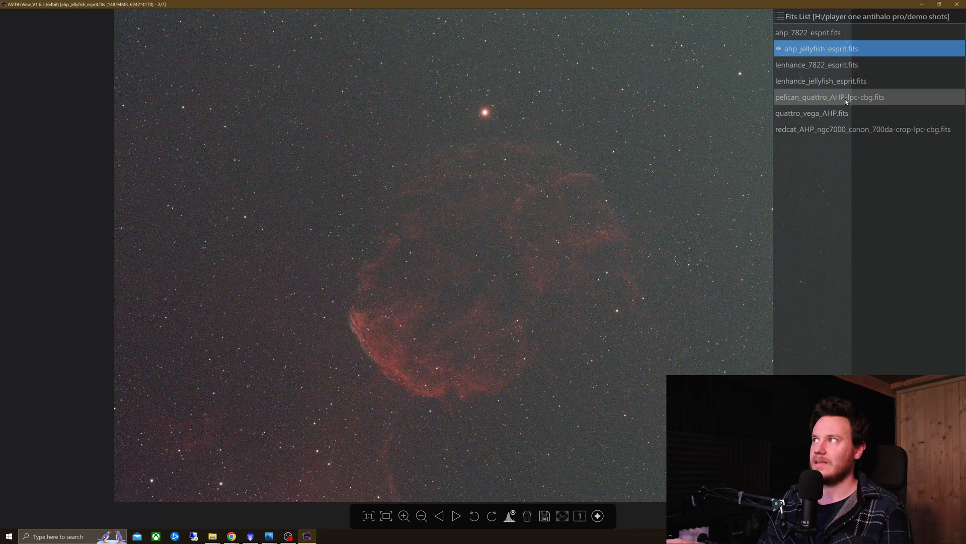
click(830, 81)
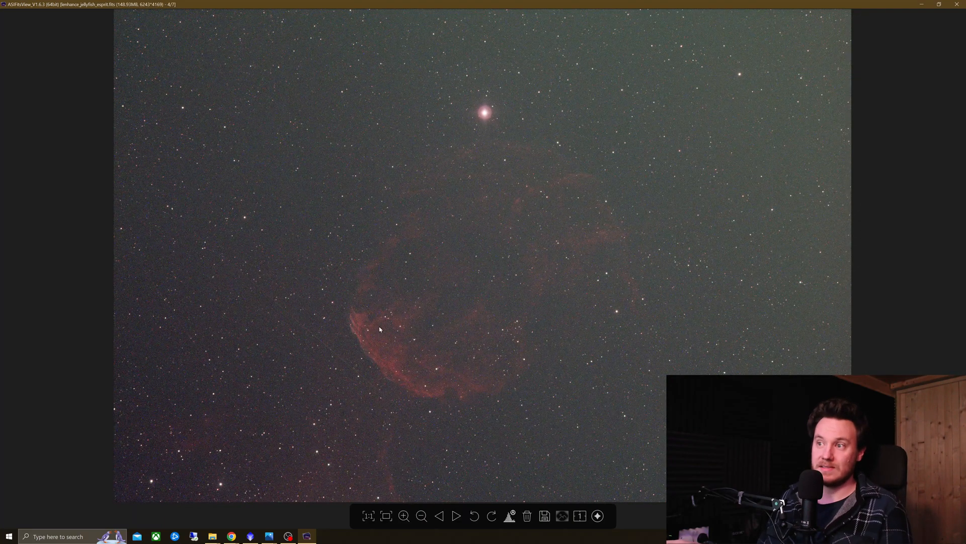
mouse_move(445, 355)
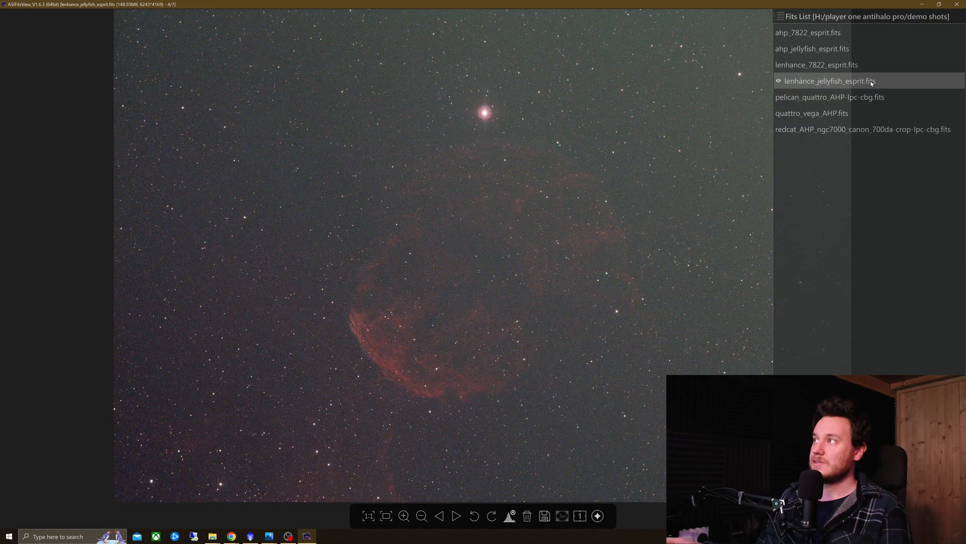
click(821, 49)
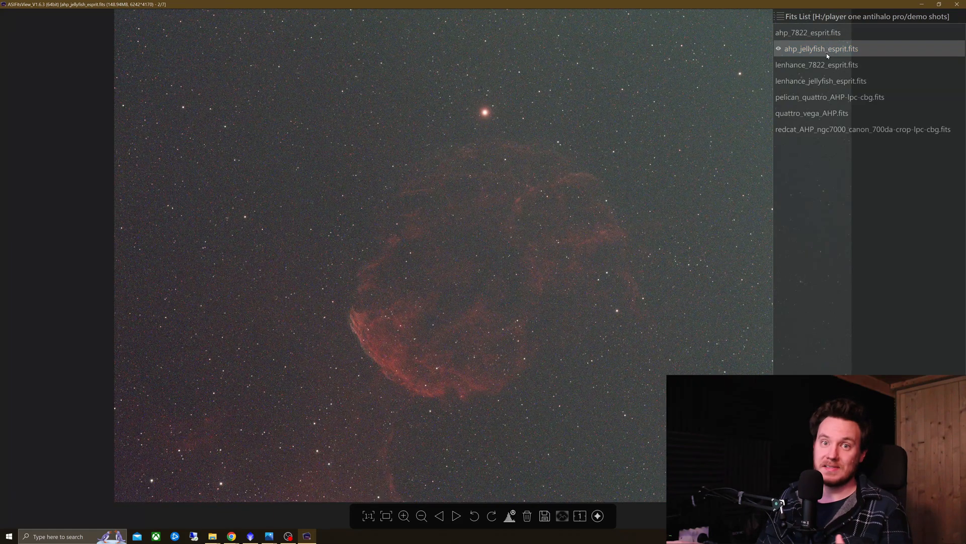
click(830, 80)
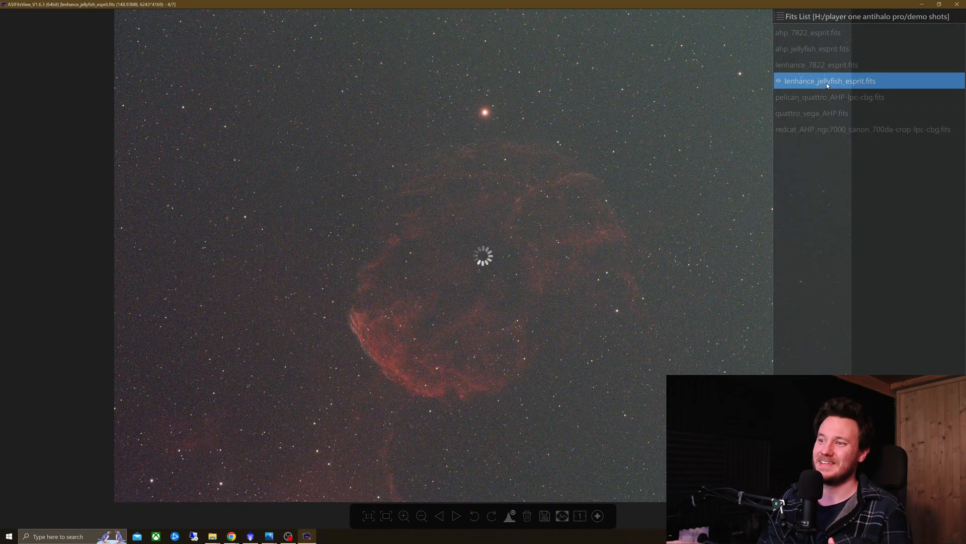
click(822, 49)
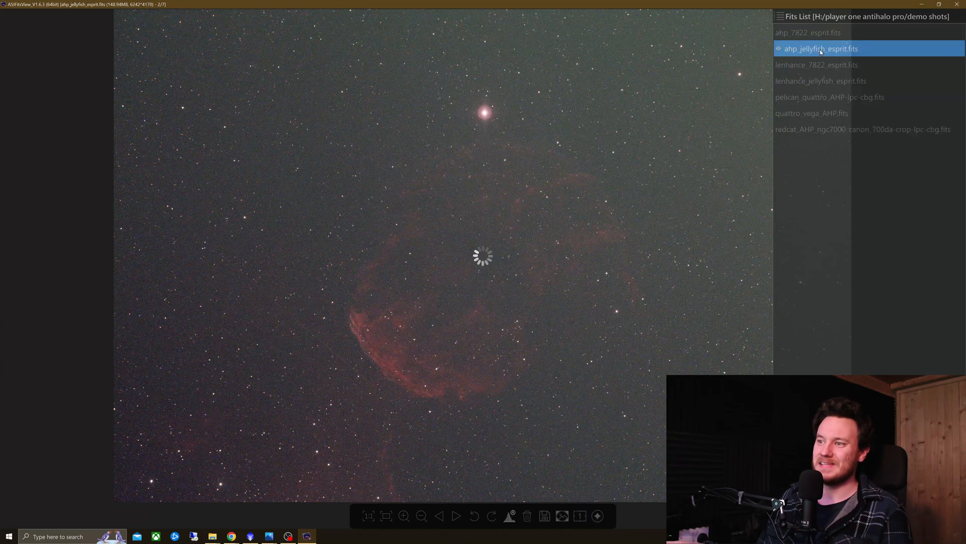
click(830, 80)
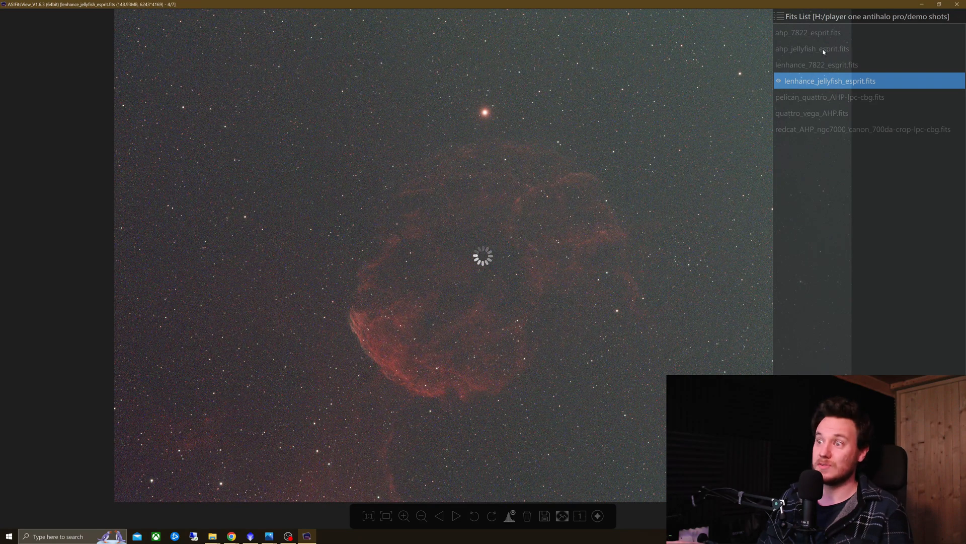
click(822, 48)
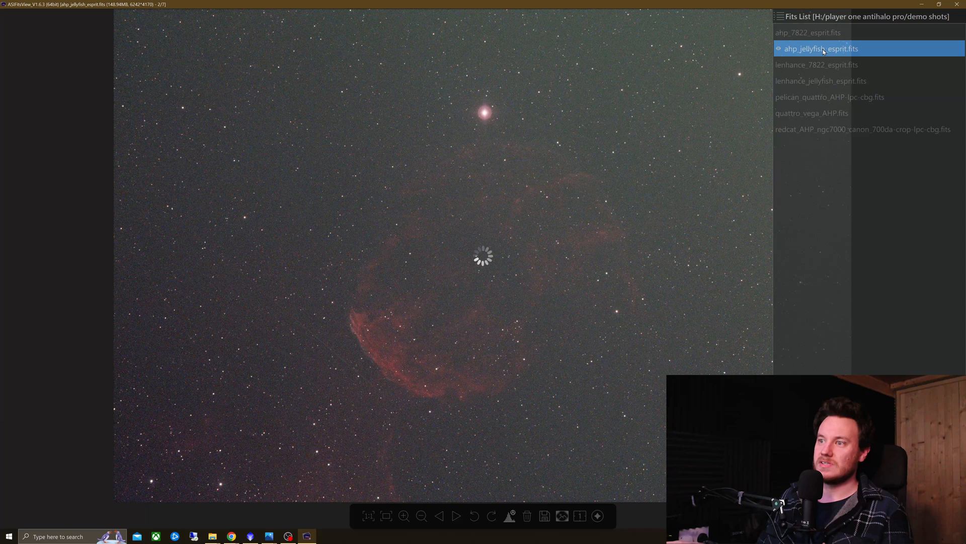
click(831, 81)
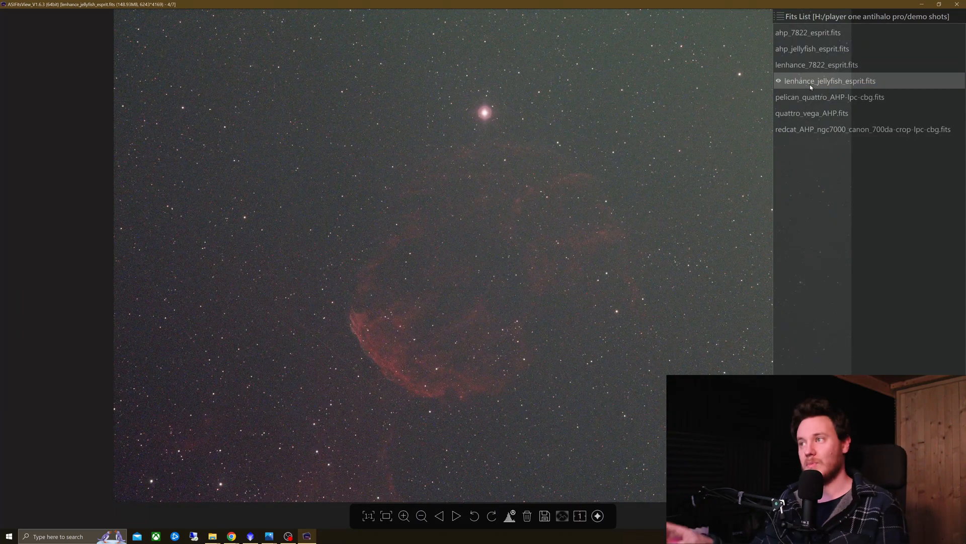
click(830, 80)
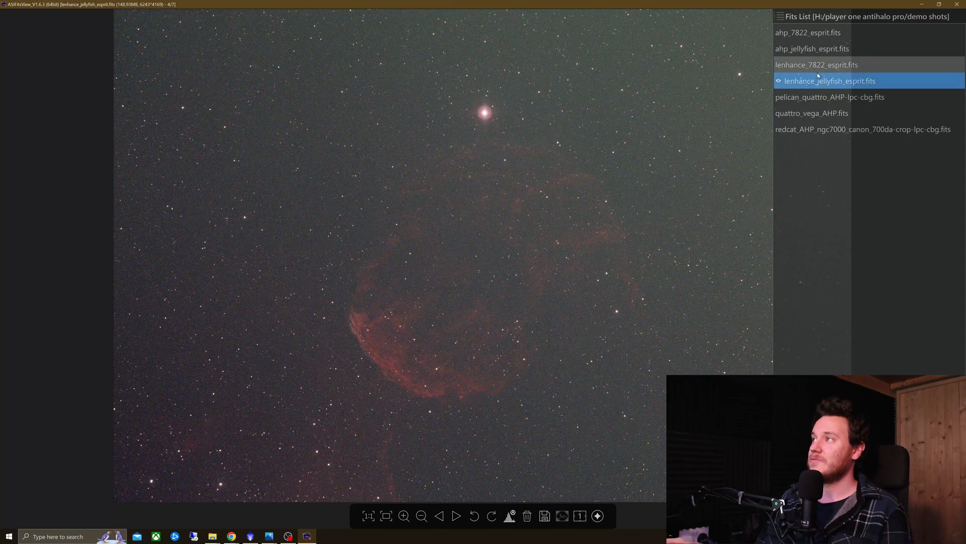
click(822, 48)
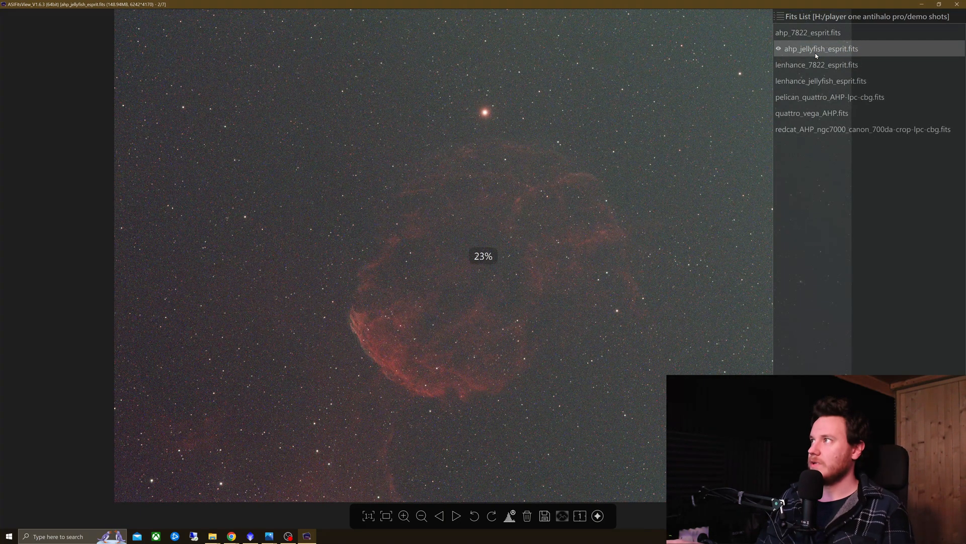
- Check the histogram of the Anti-Halo Pro jellyfish frame, then of lenhance_jellyfish_esprit.fits, and hide it
click(509, 515)
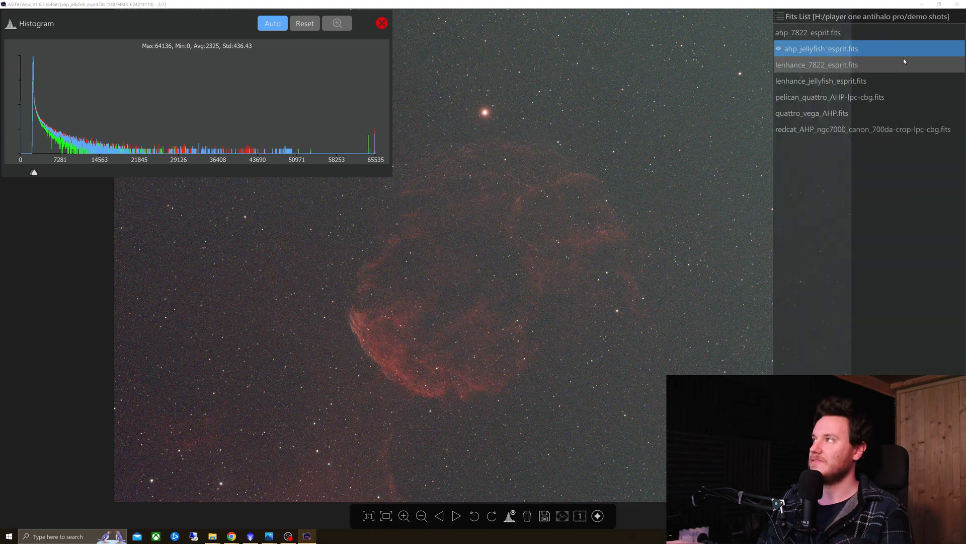
click(821, 80)
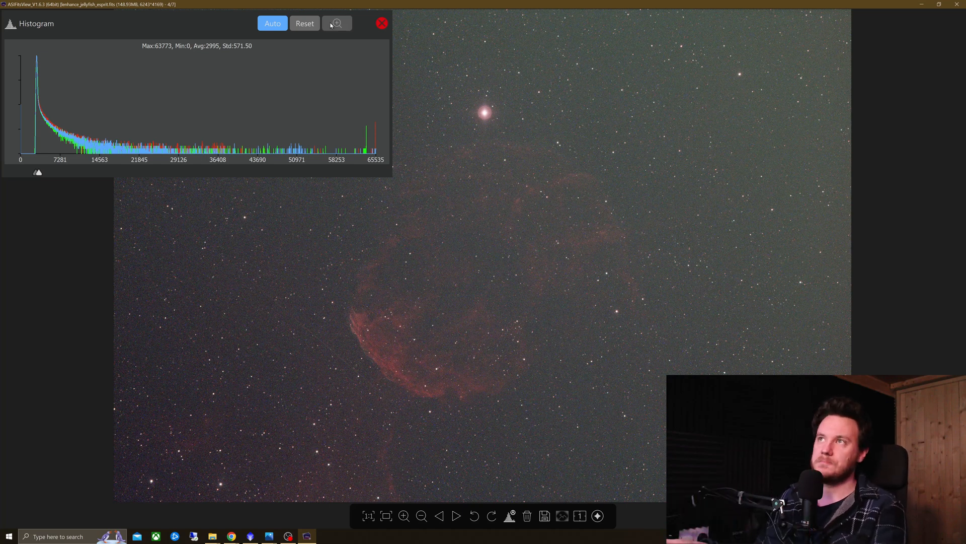
click(382, 23)
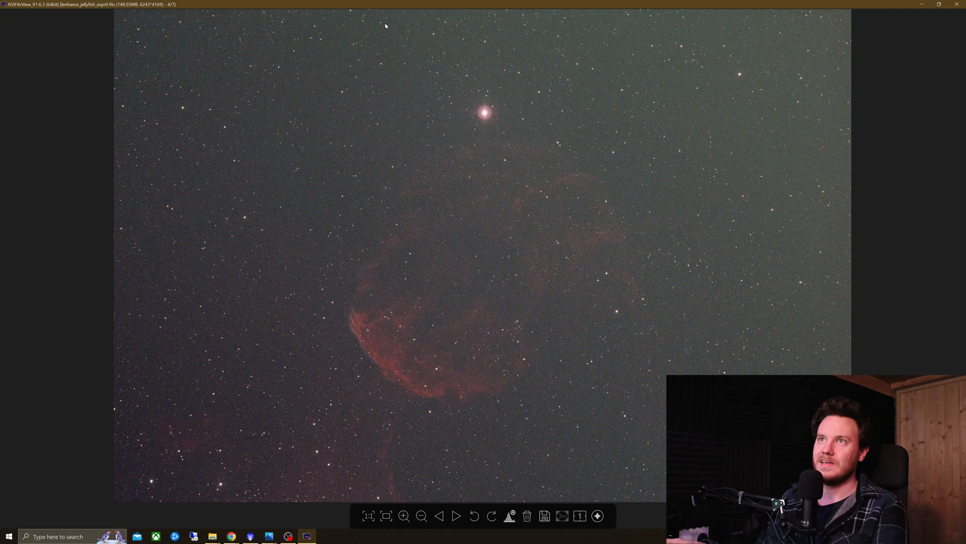
mouse_move(645, 150)
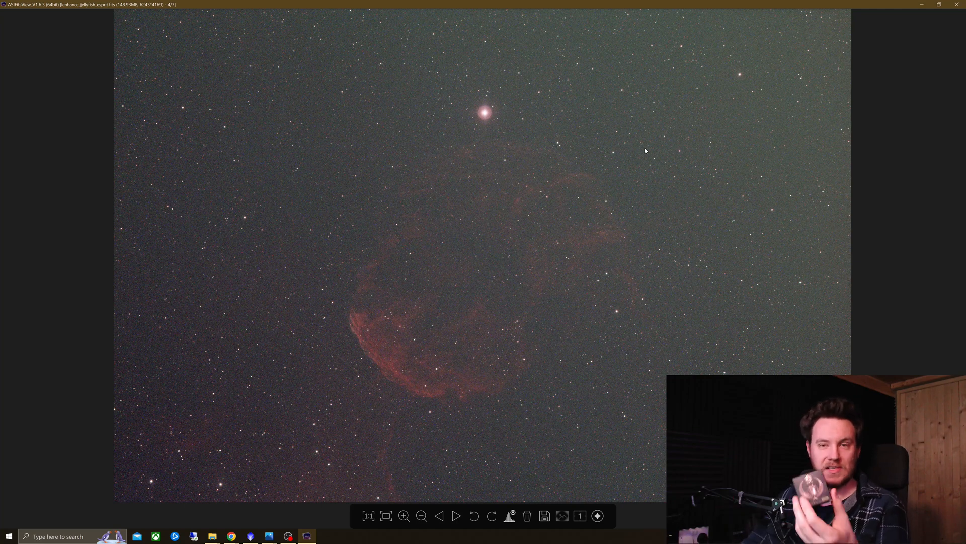
mouse_move(639, 149)
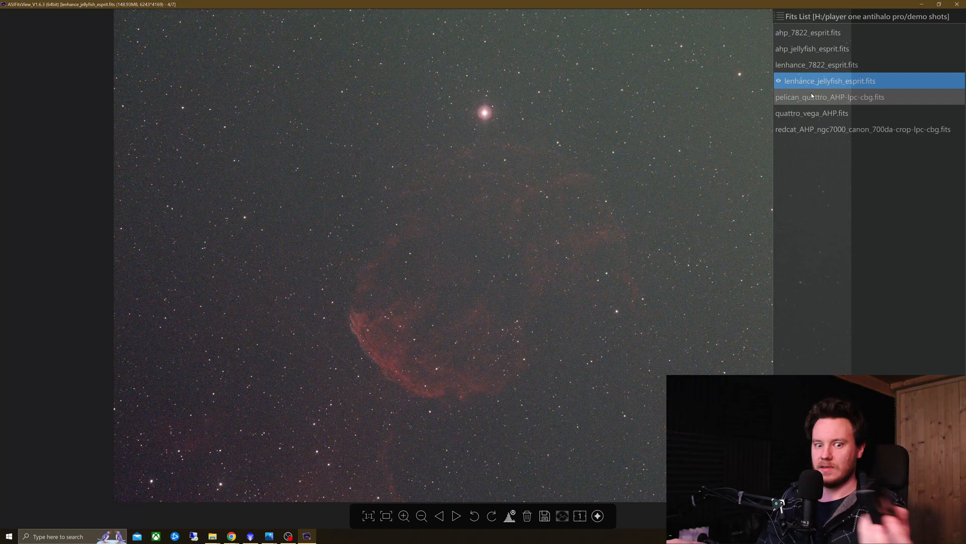
click(830, 96)
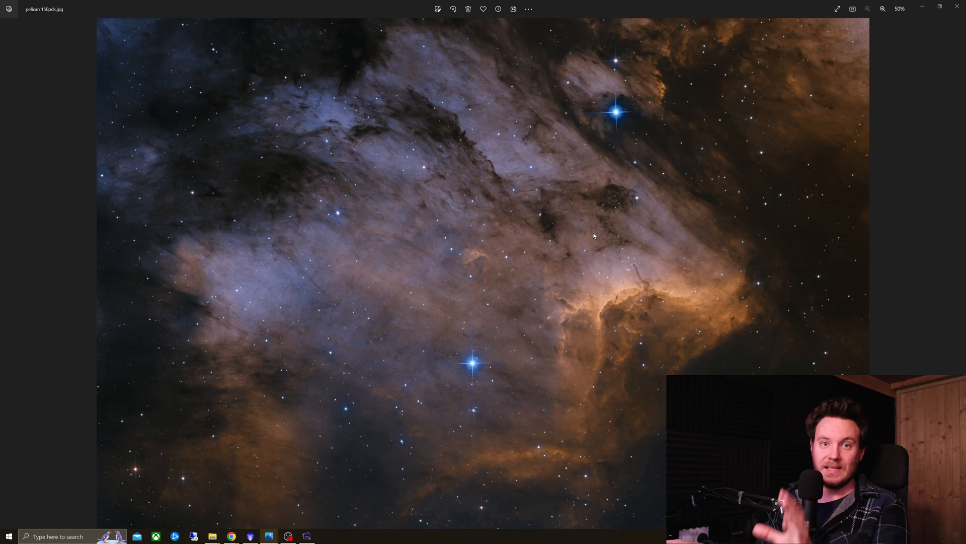
mouse_move(474, 369)
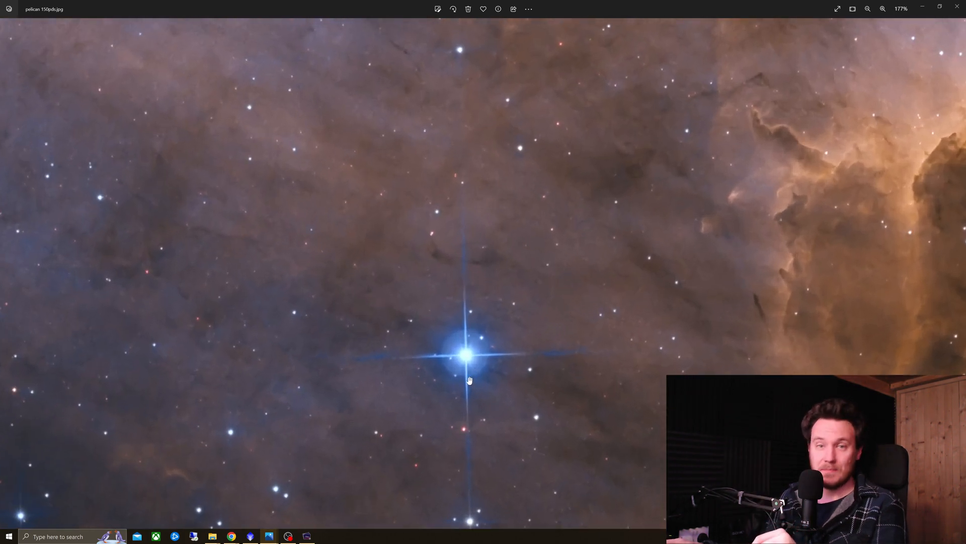
- Pan the zoomed pelican 150pds.jpg to the dark nebula structures, then fit the whole image to the window
drag(468, 354, 502, 306)
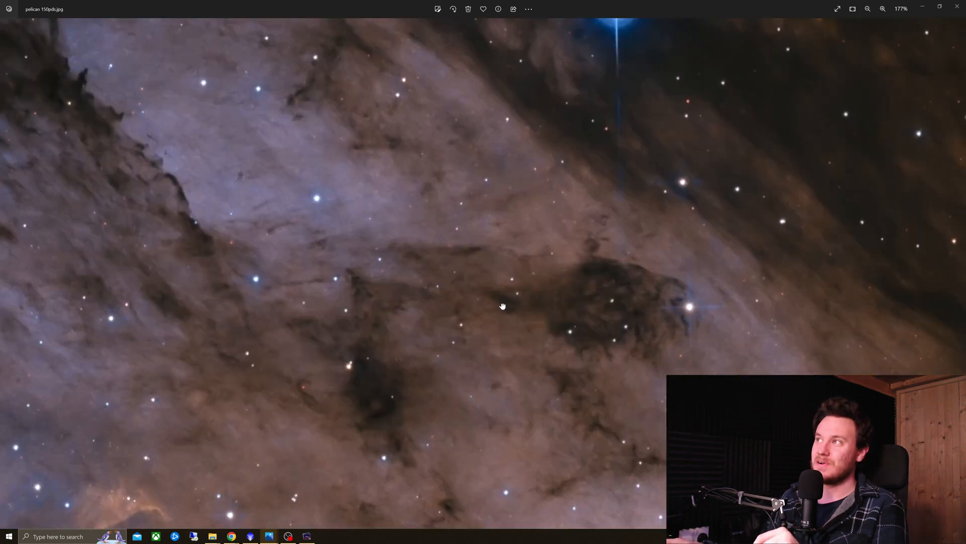
click(868, 9)
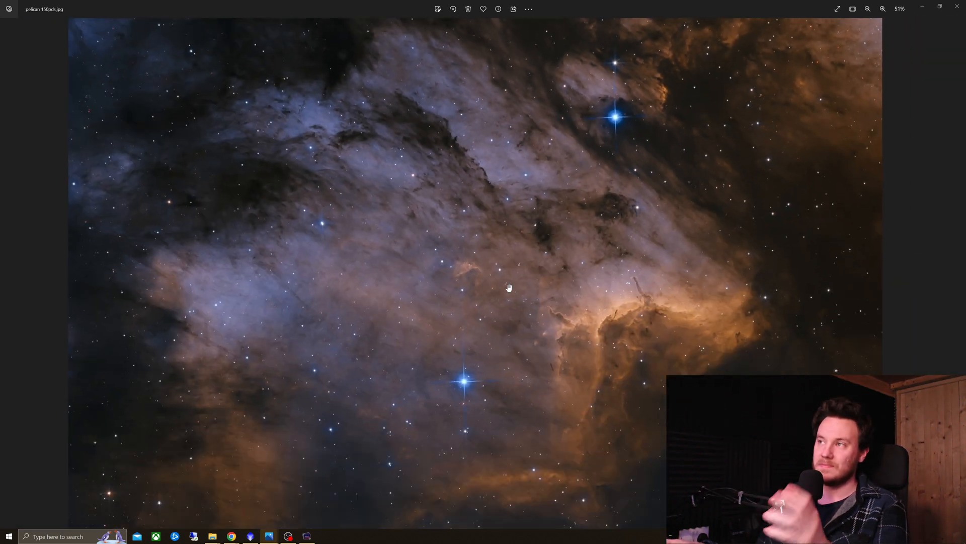
click(868, 9)
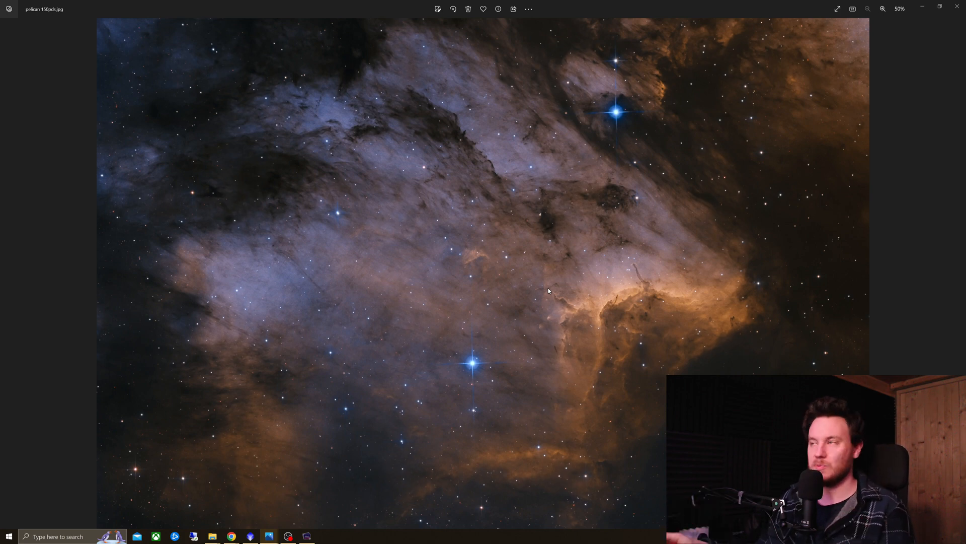
mouse_move(479, 346)
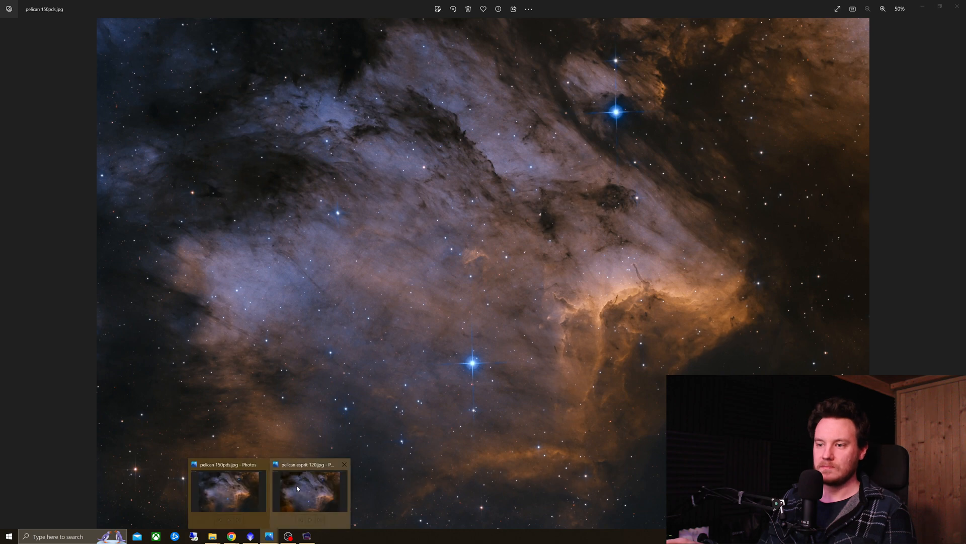
- Switch to pelican esprit 120.jpg, zoom into the bright blue star and pan to the Pelican's dark ridge
click(309, 490)
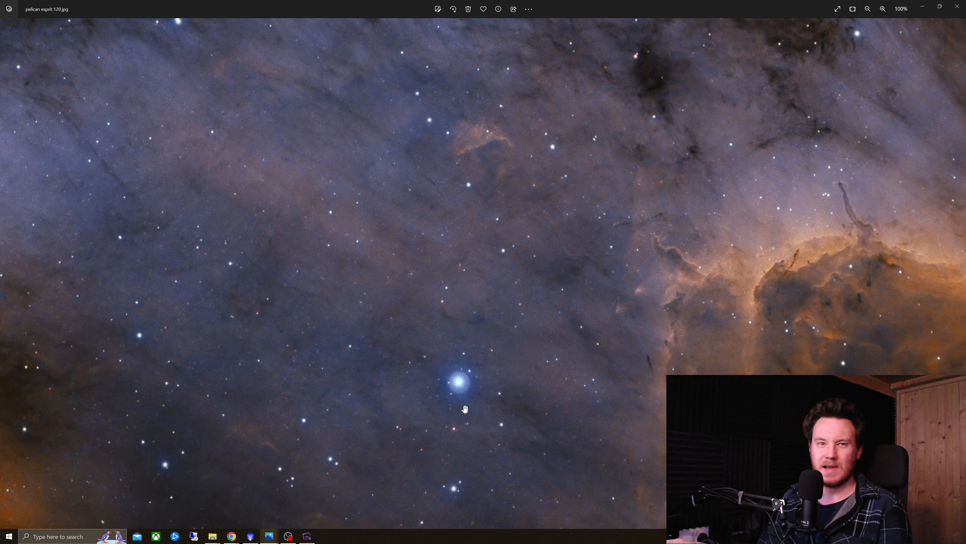
click(883, 9)
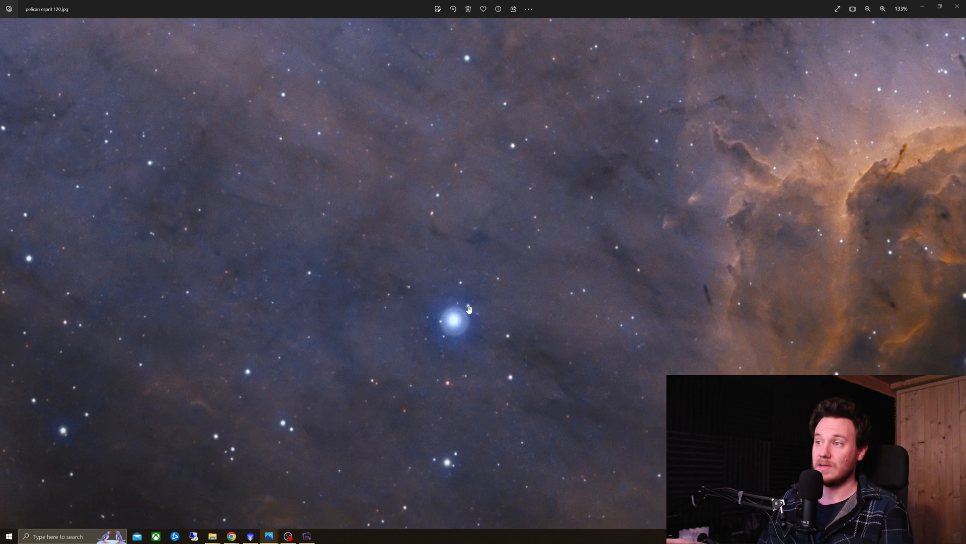
drag(459, 317, 616, 203)
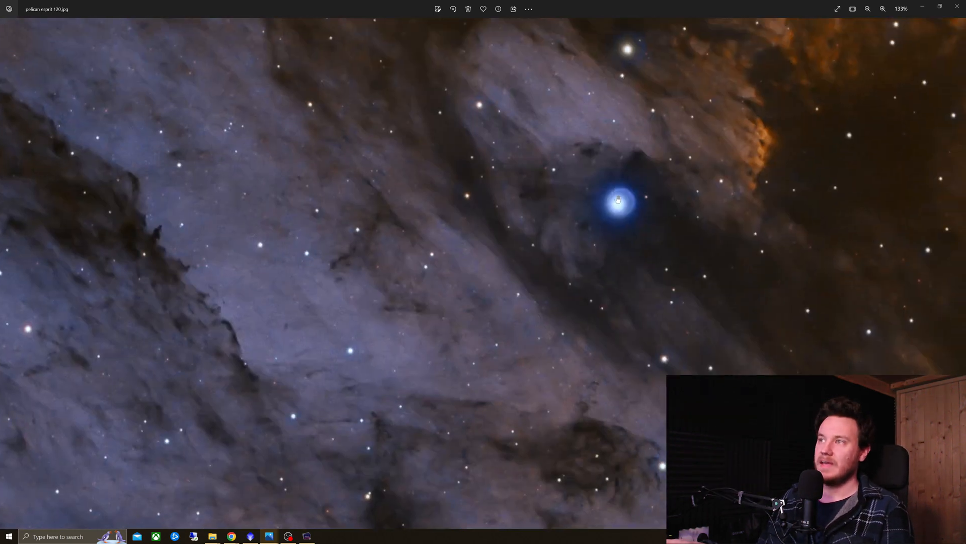
click(868, 9)
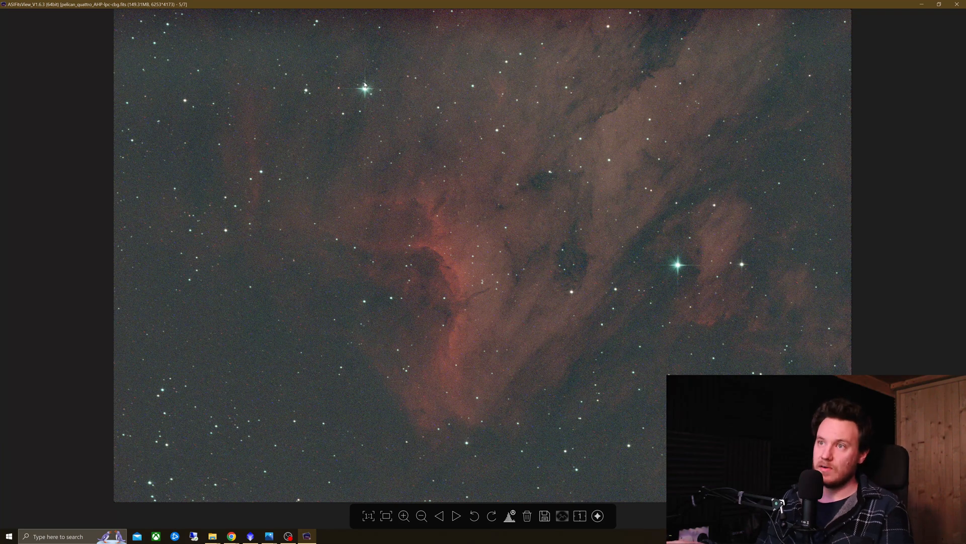
mouse_move(670, 258)
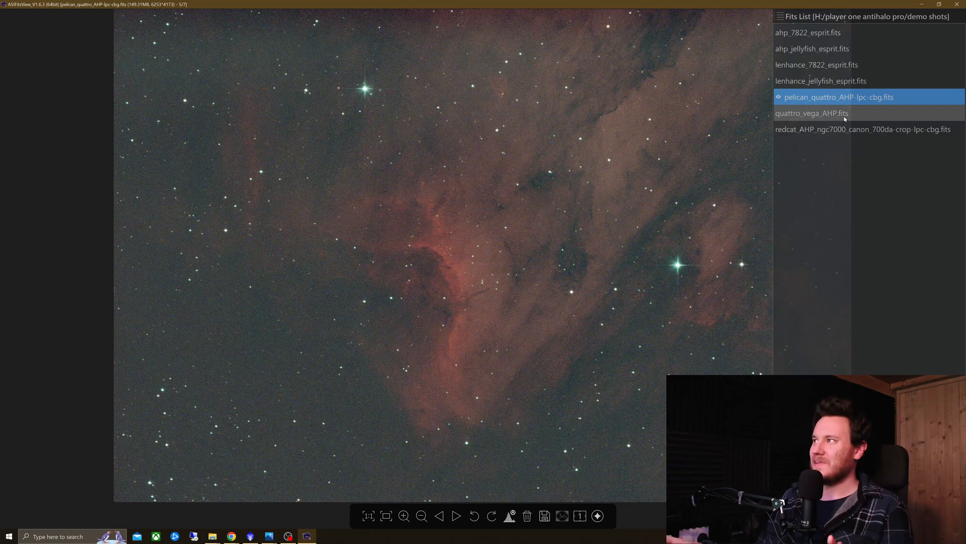
- View the quattro_vega_AHP.fits test shot, then move on to the NGC7000 Anti-Halo Pro frame
click(811, 113)
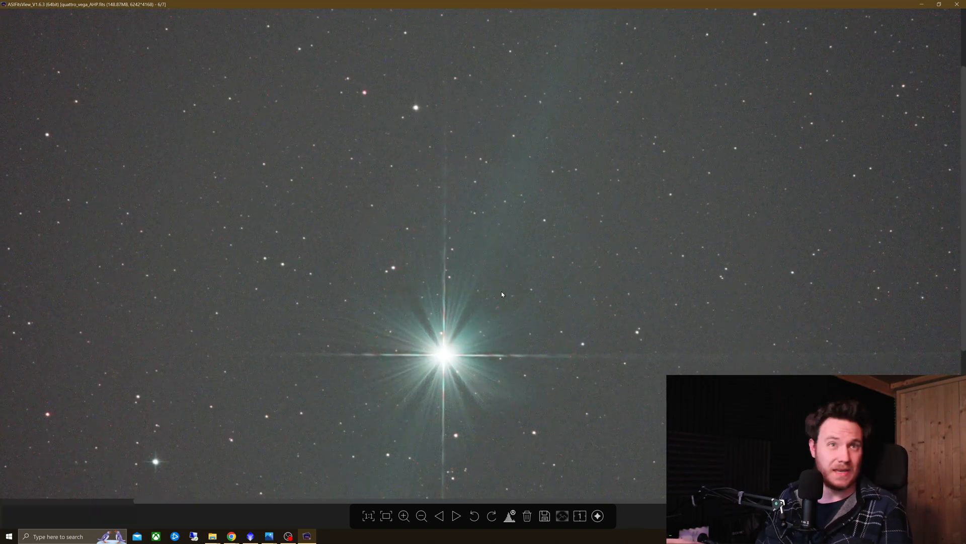
mouse_move(553, 224)
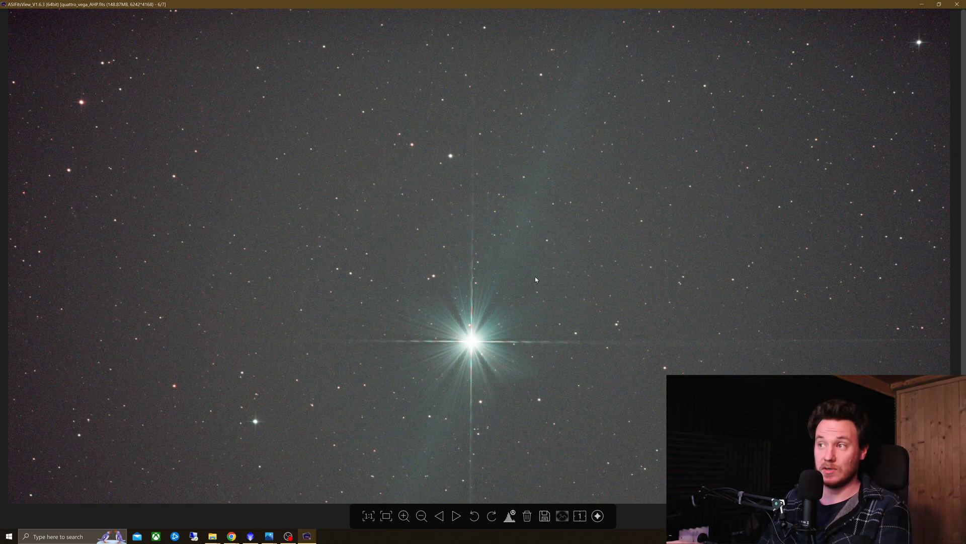
mouse_move(468, 319)
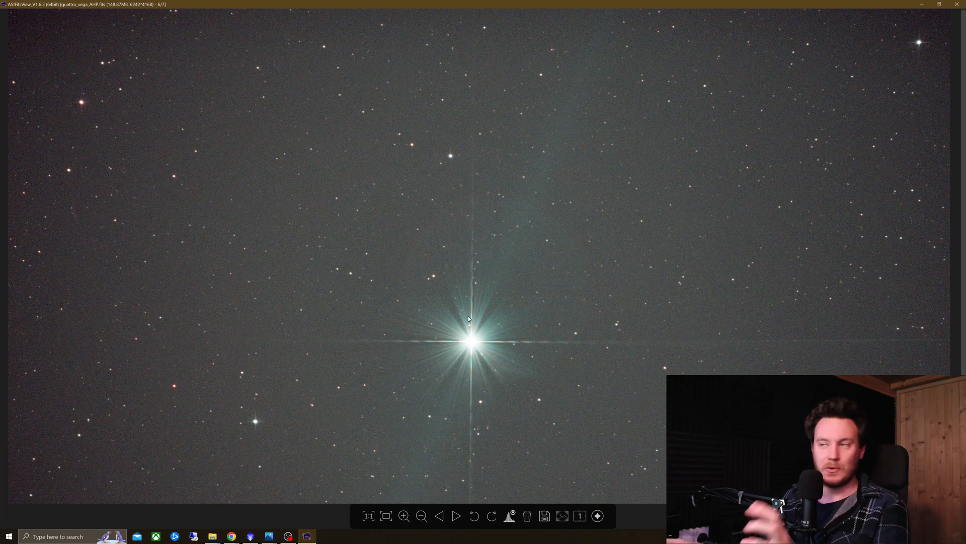
mouse_move(484, 317)
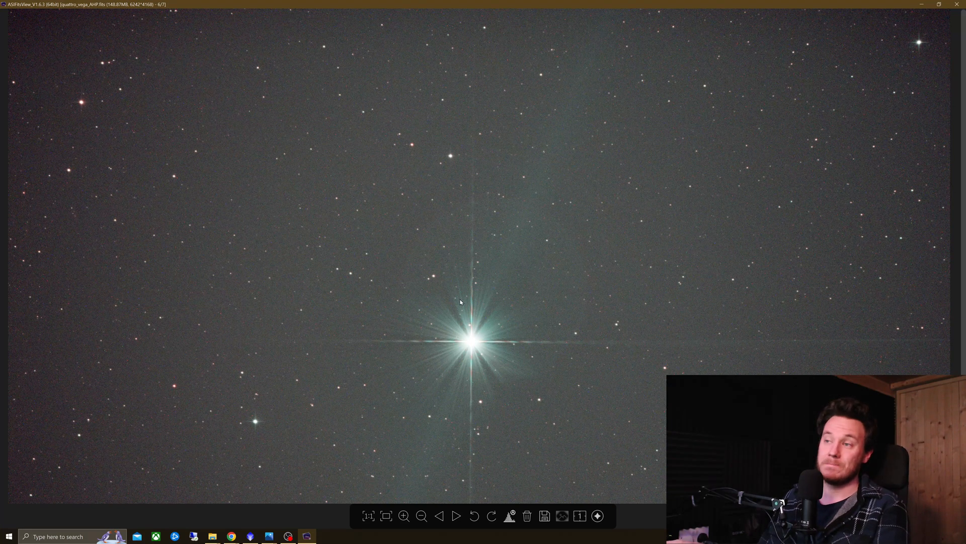
mouse_move(479, 317)
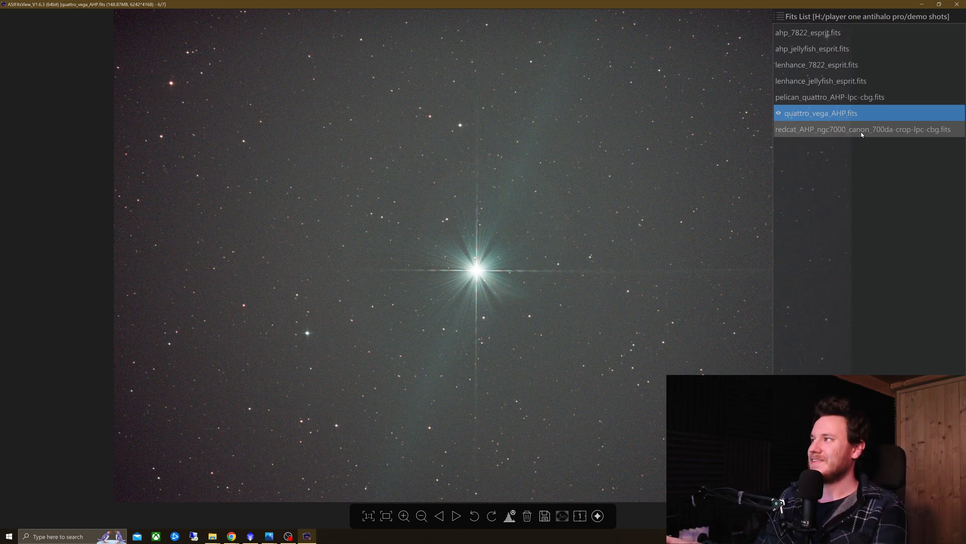
click(863, 129)
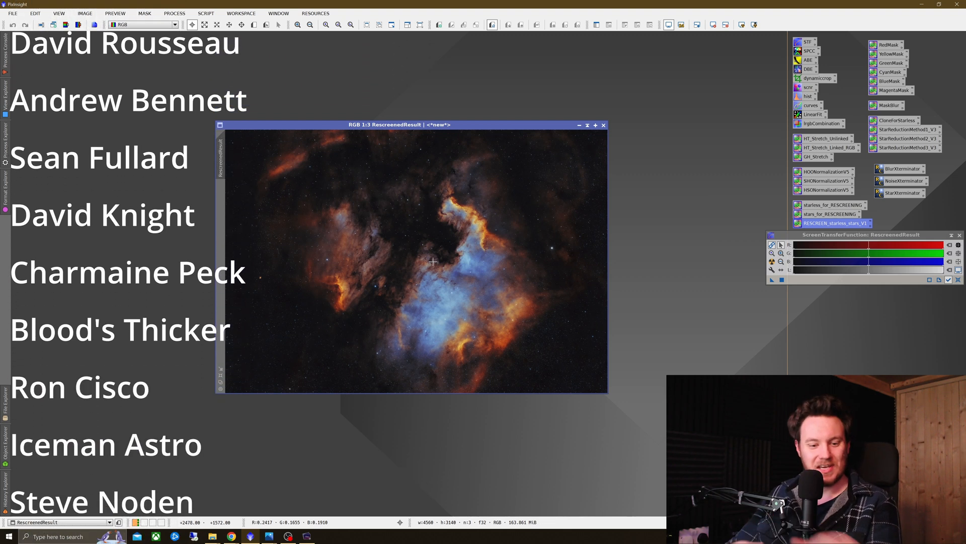
- Scroll the RescreenedResult view of the processed North America and Pelican nebulae image
scroll(down, 3)
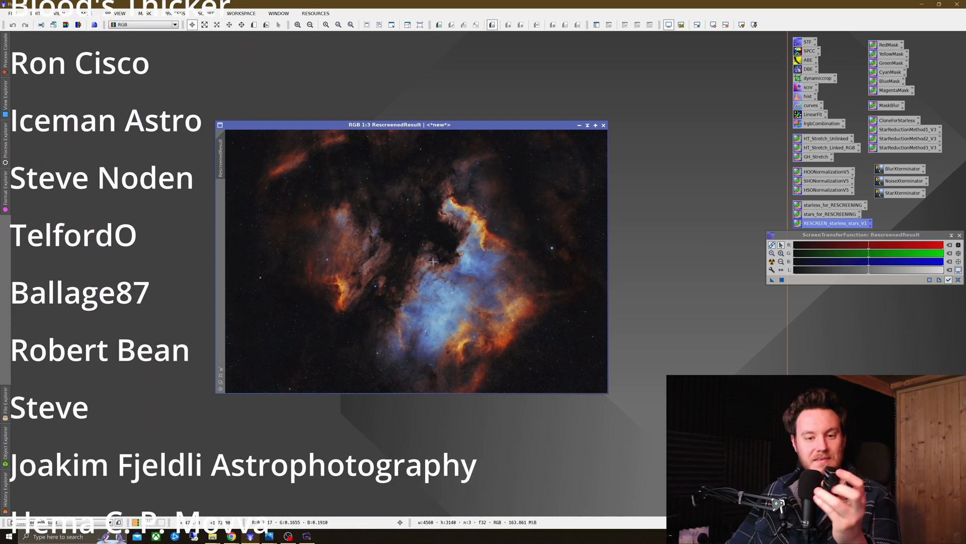